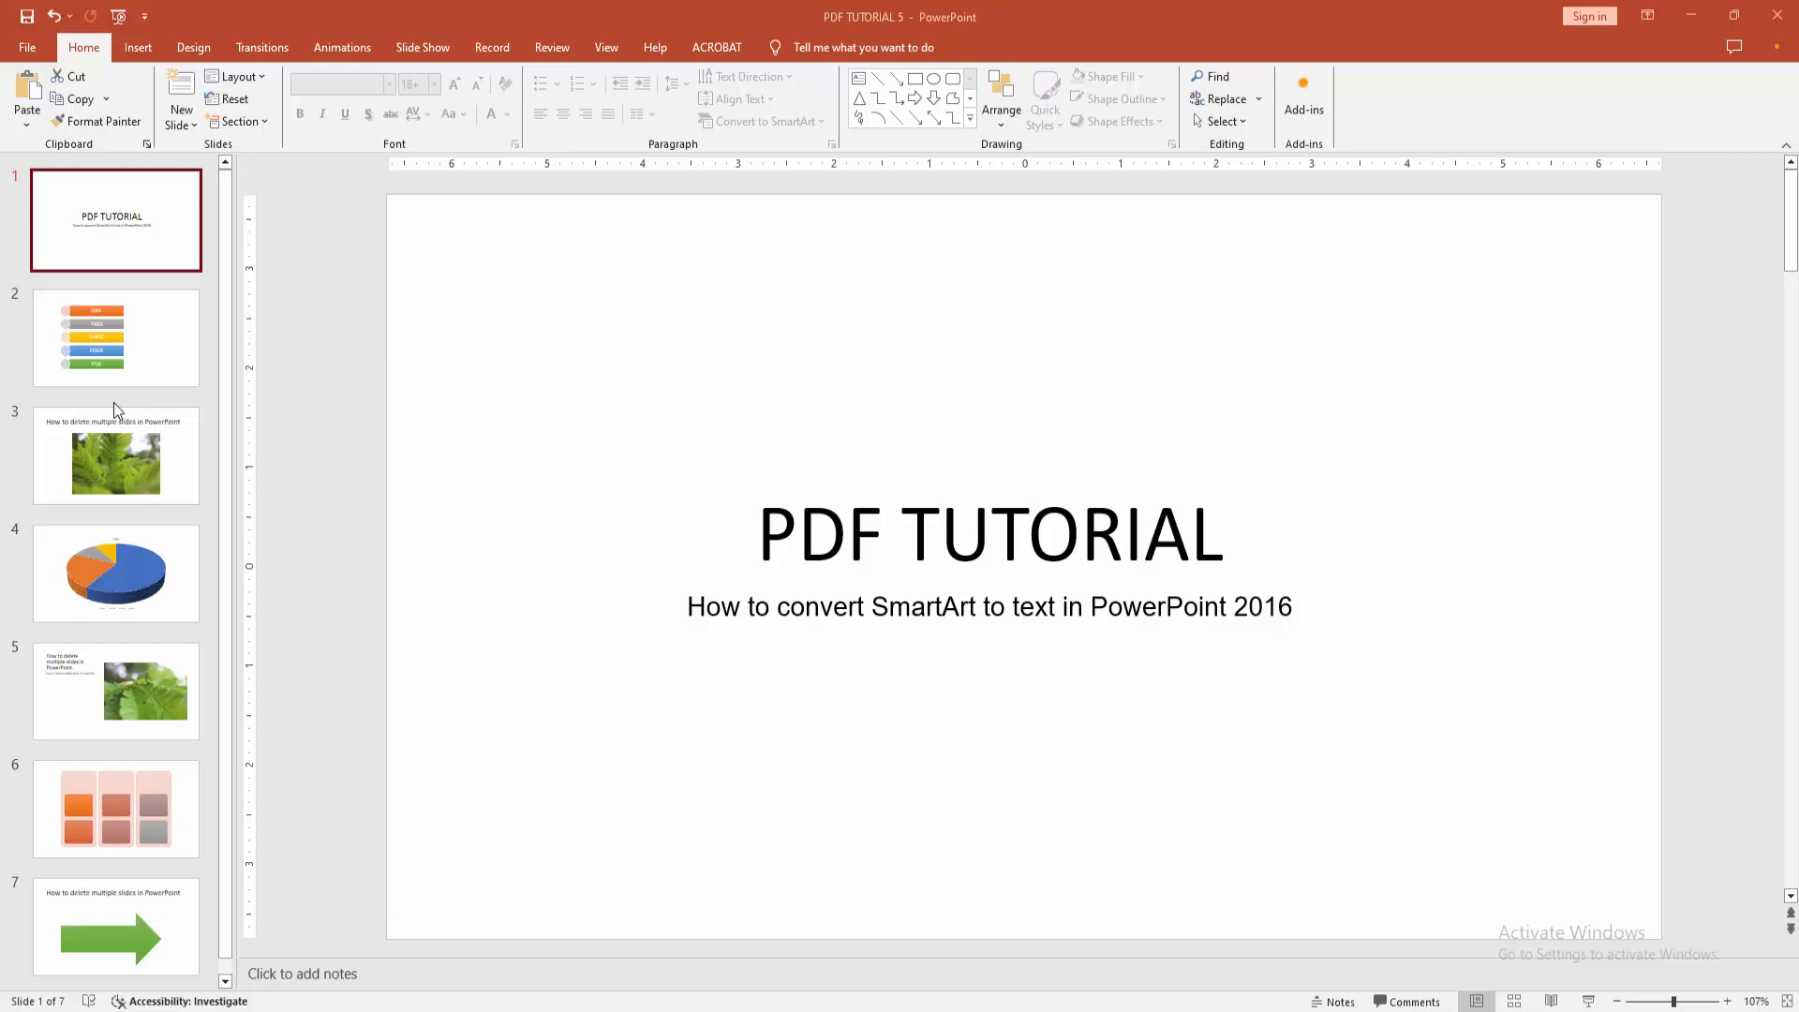
- Go to slide 2 and select the ONE to FIVE SmartArt list so its text pane shows
left_click(115, 337)
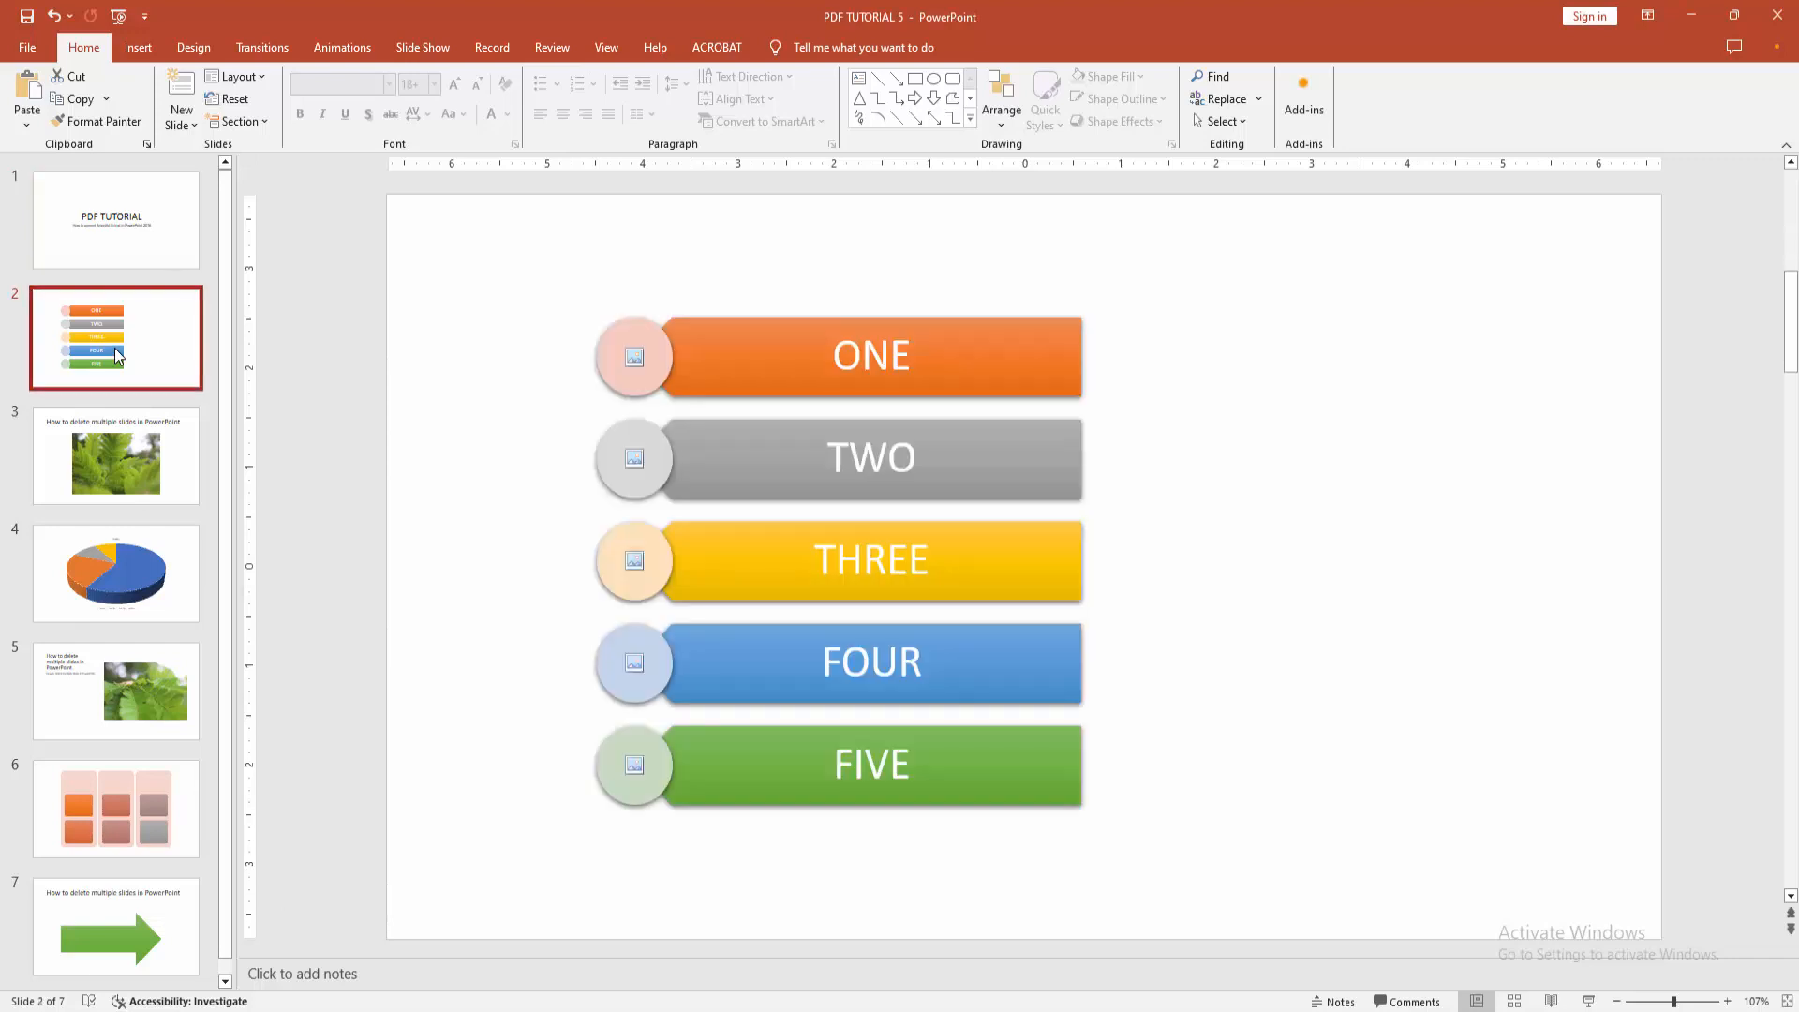
left_click(870, 357)
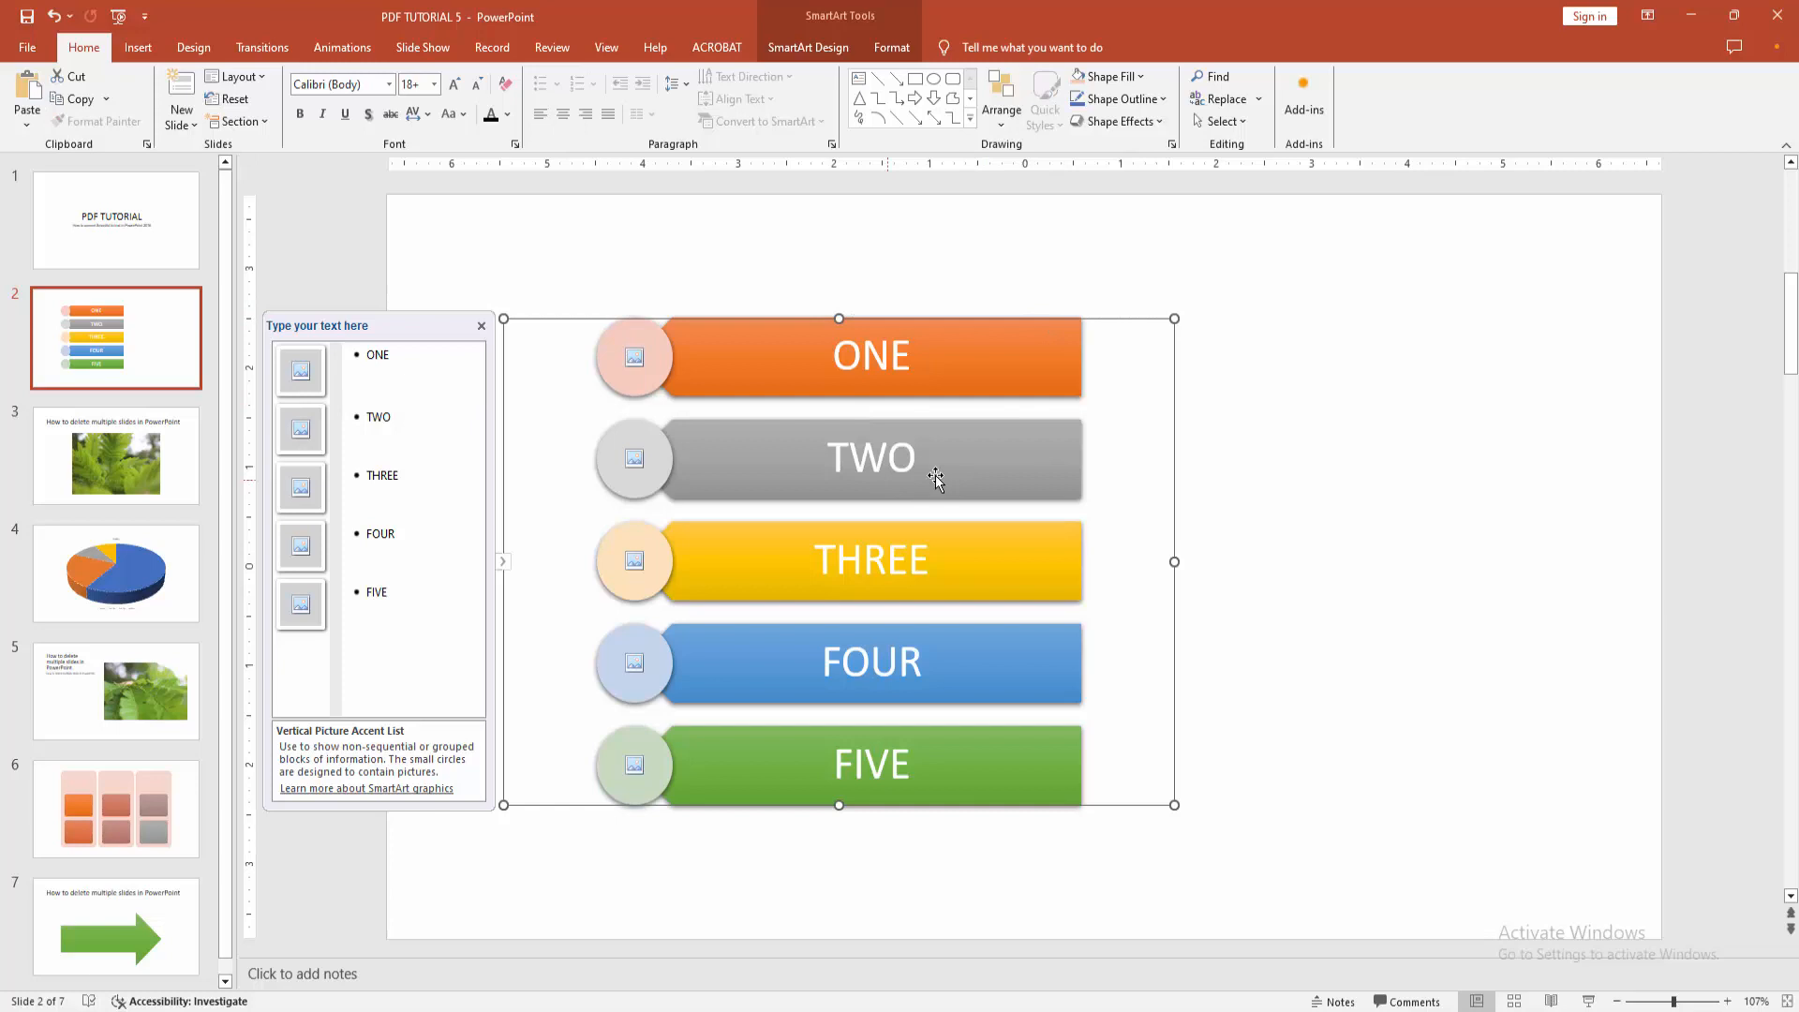
mouse_move(425, 332)
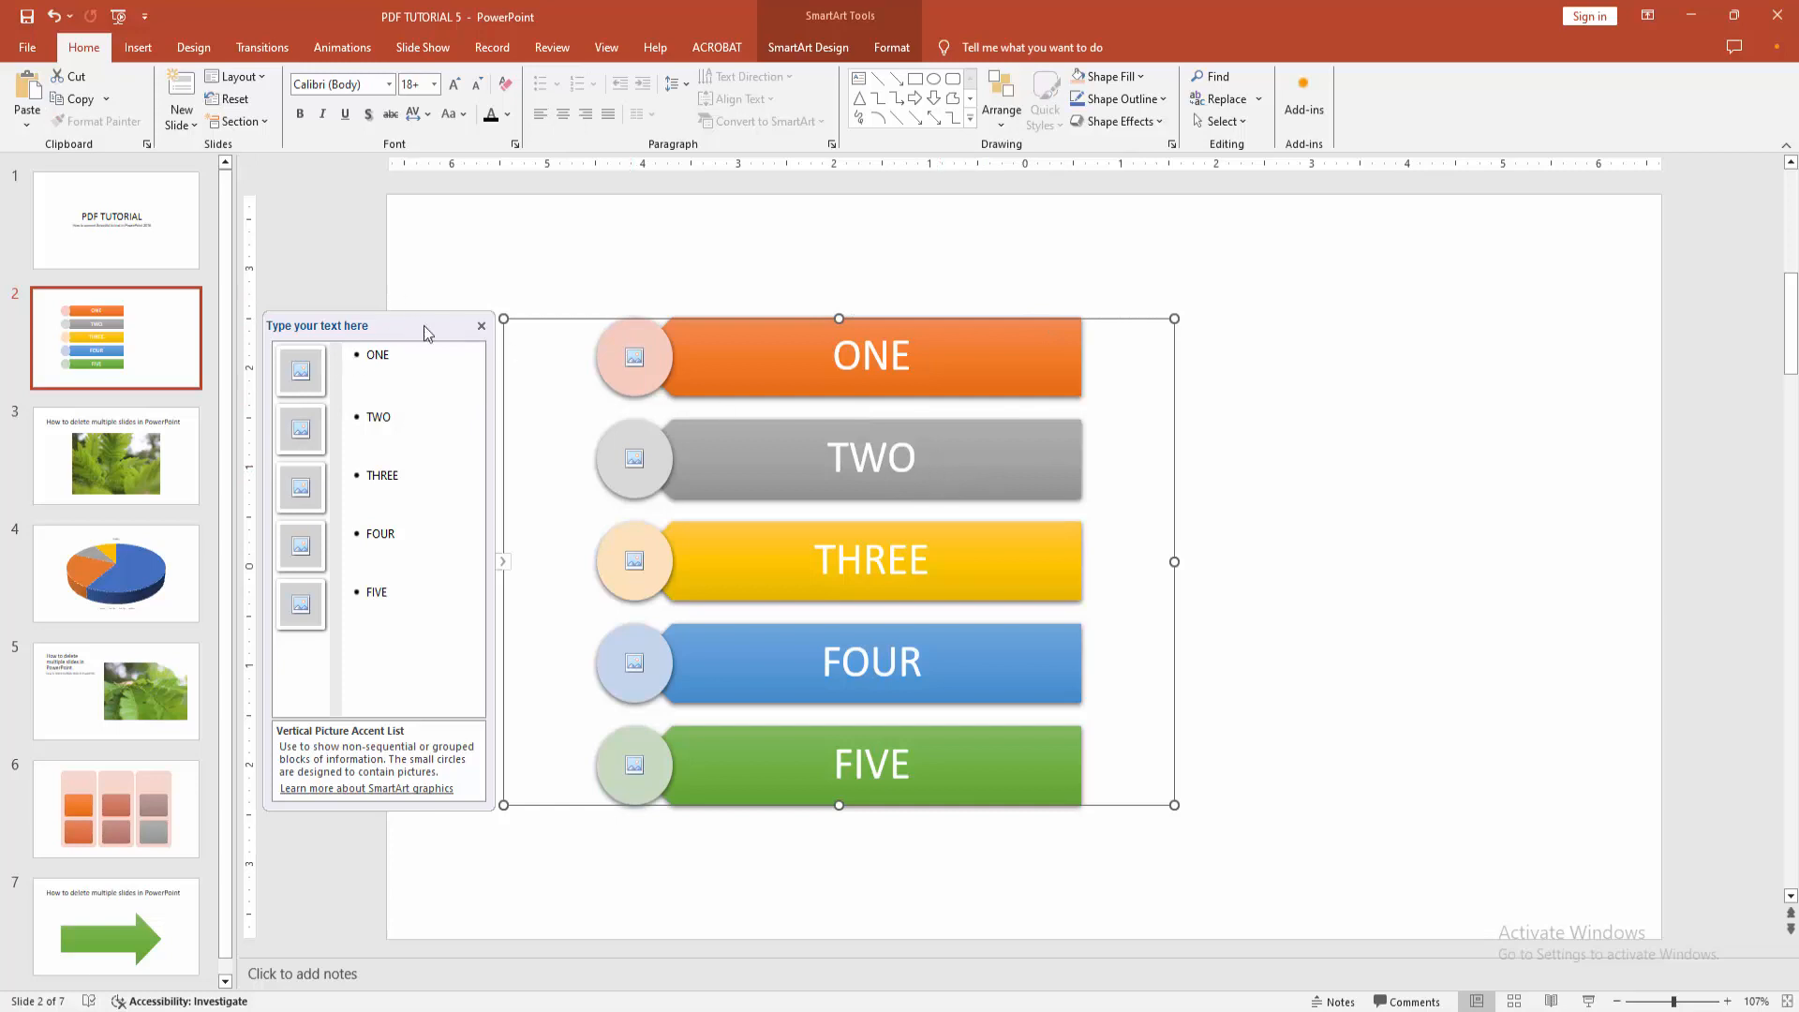
- Convert the SmartArt list to a plain bulleted text box via SmartArt Design > Convert to Text
left_click(807, 47)
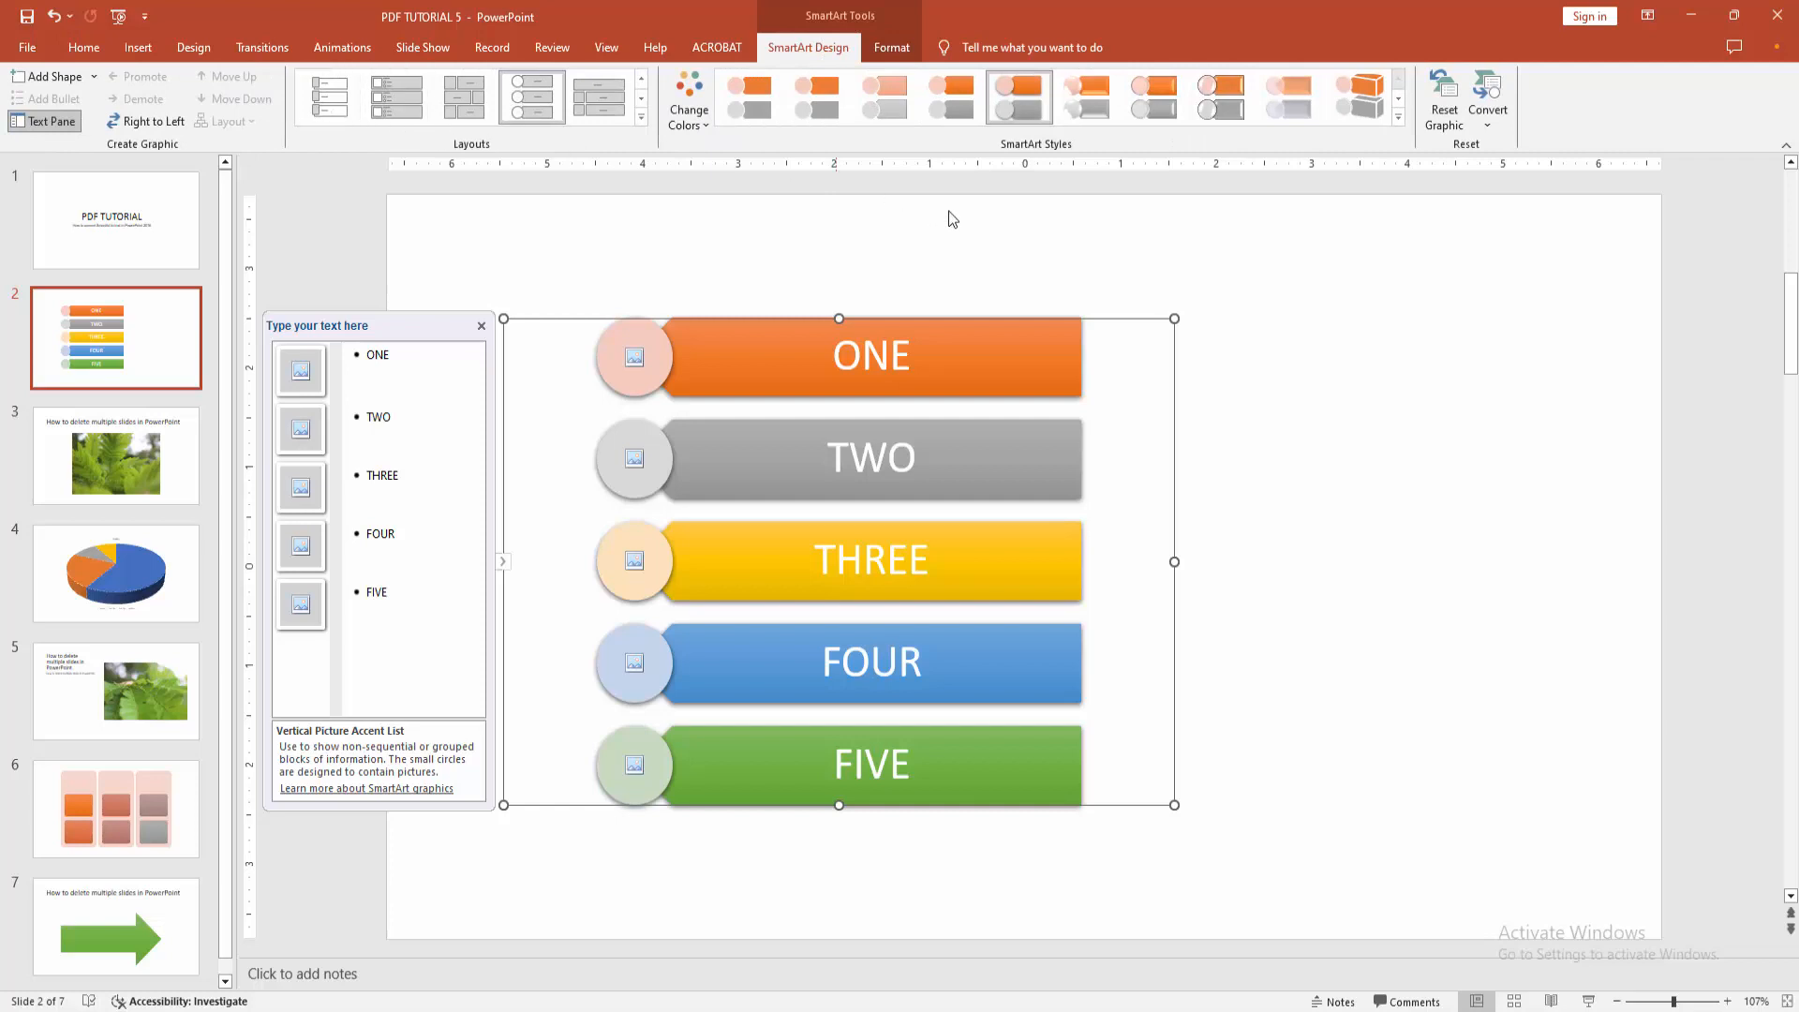
mouse_move(1475, 232)
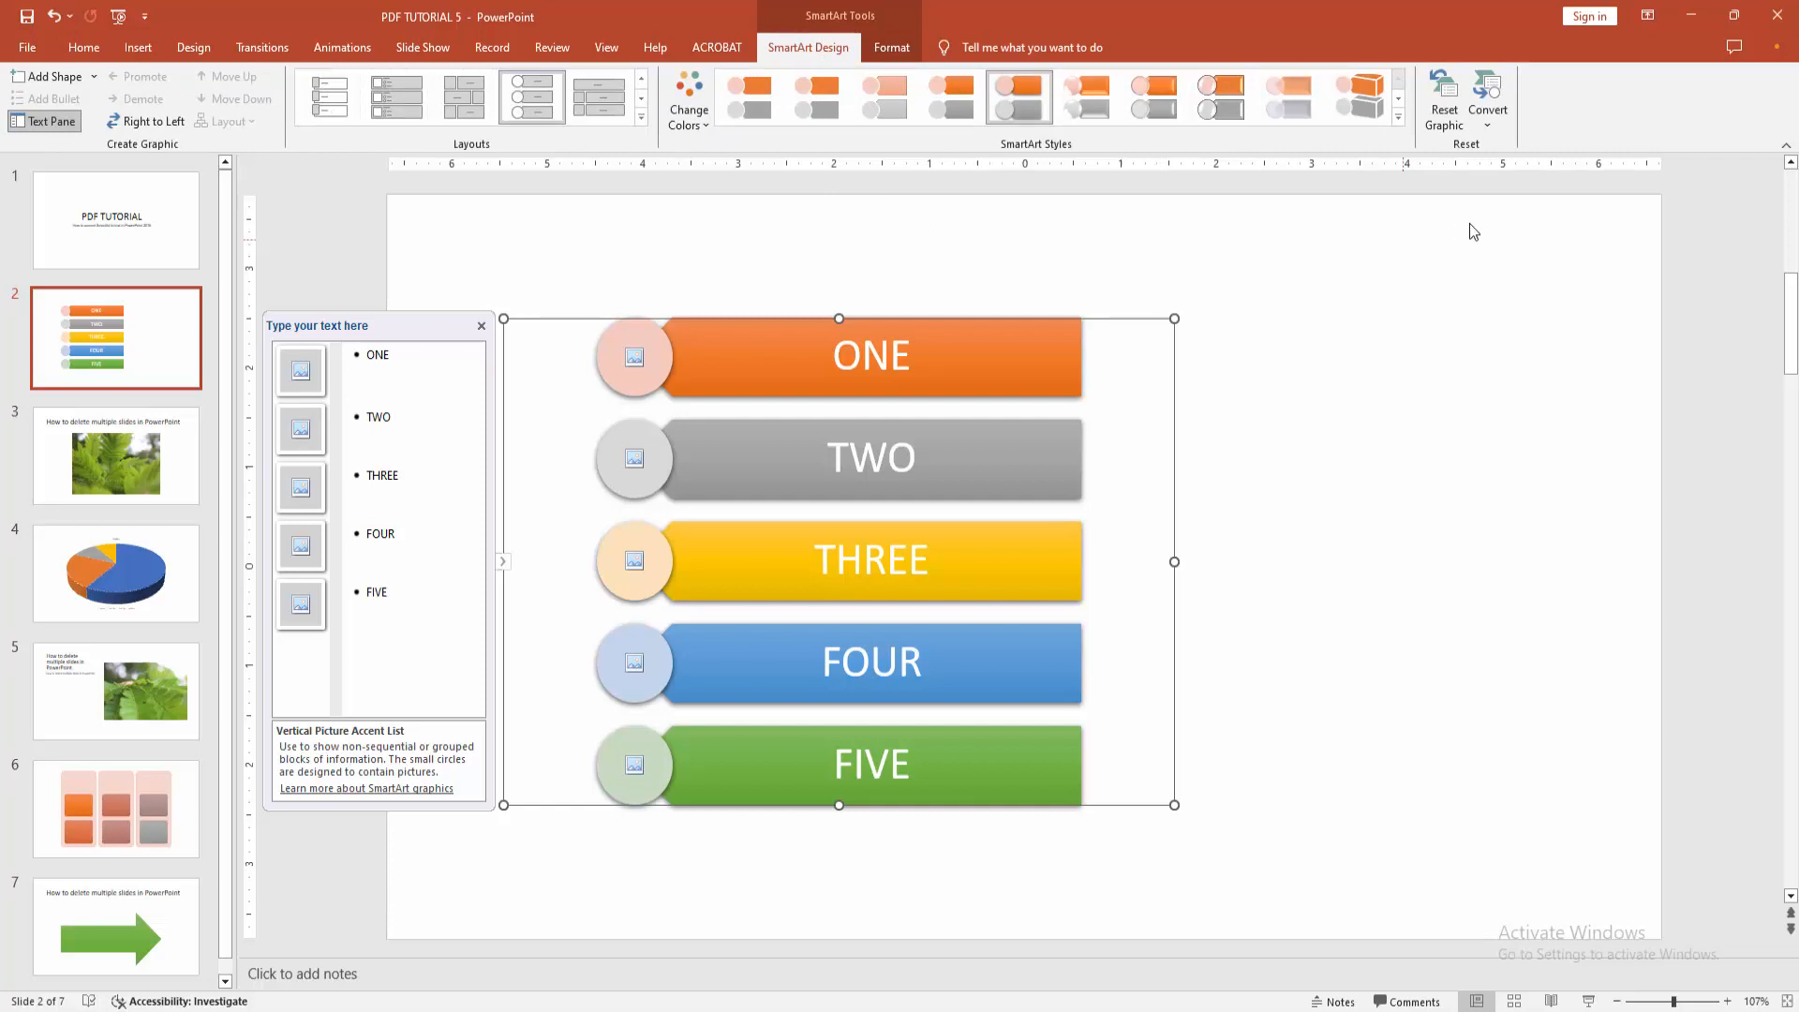
left_click(1489, 97)
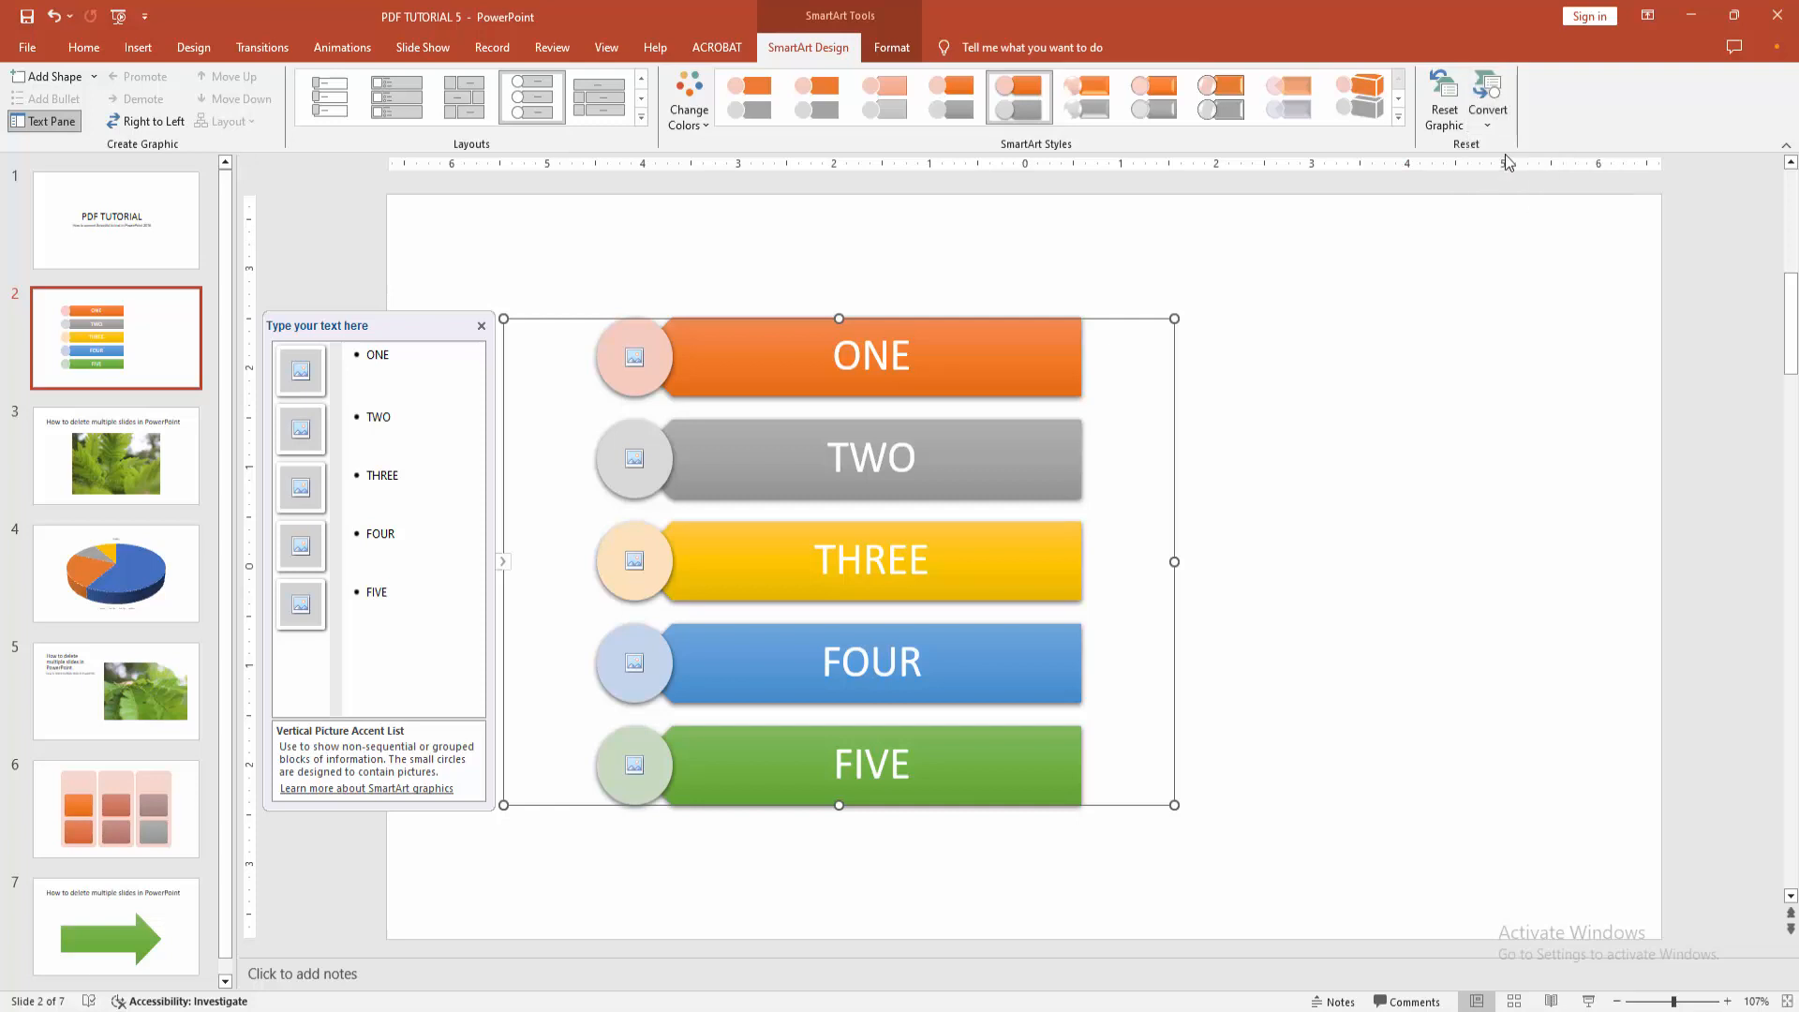
left_click(1488, 101)
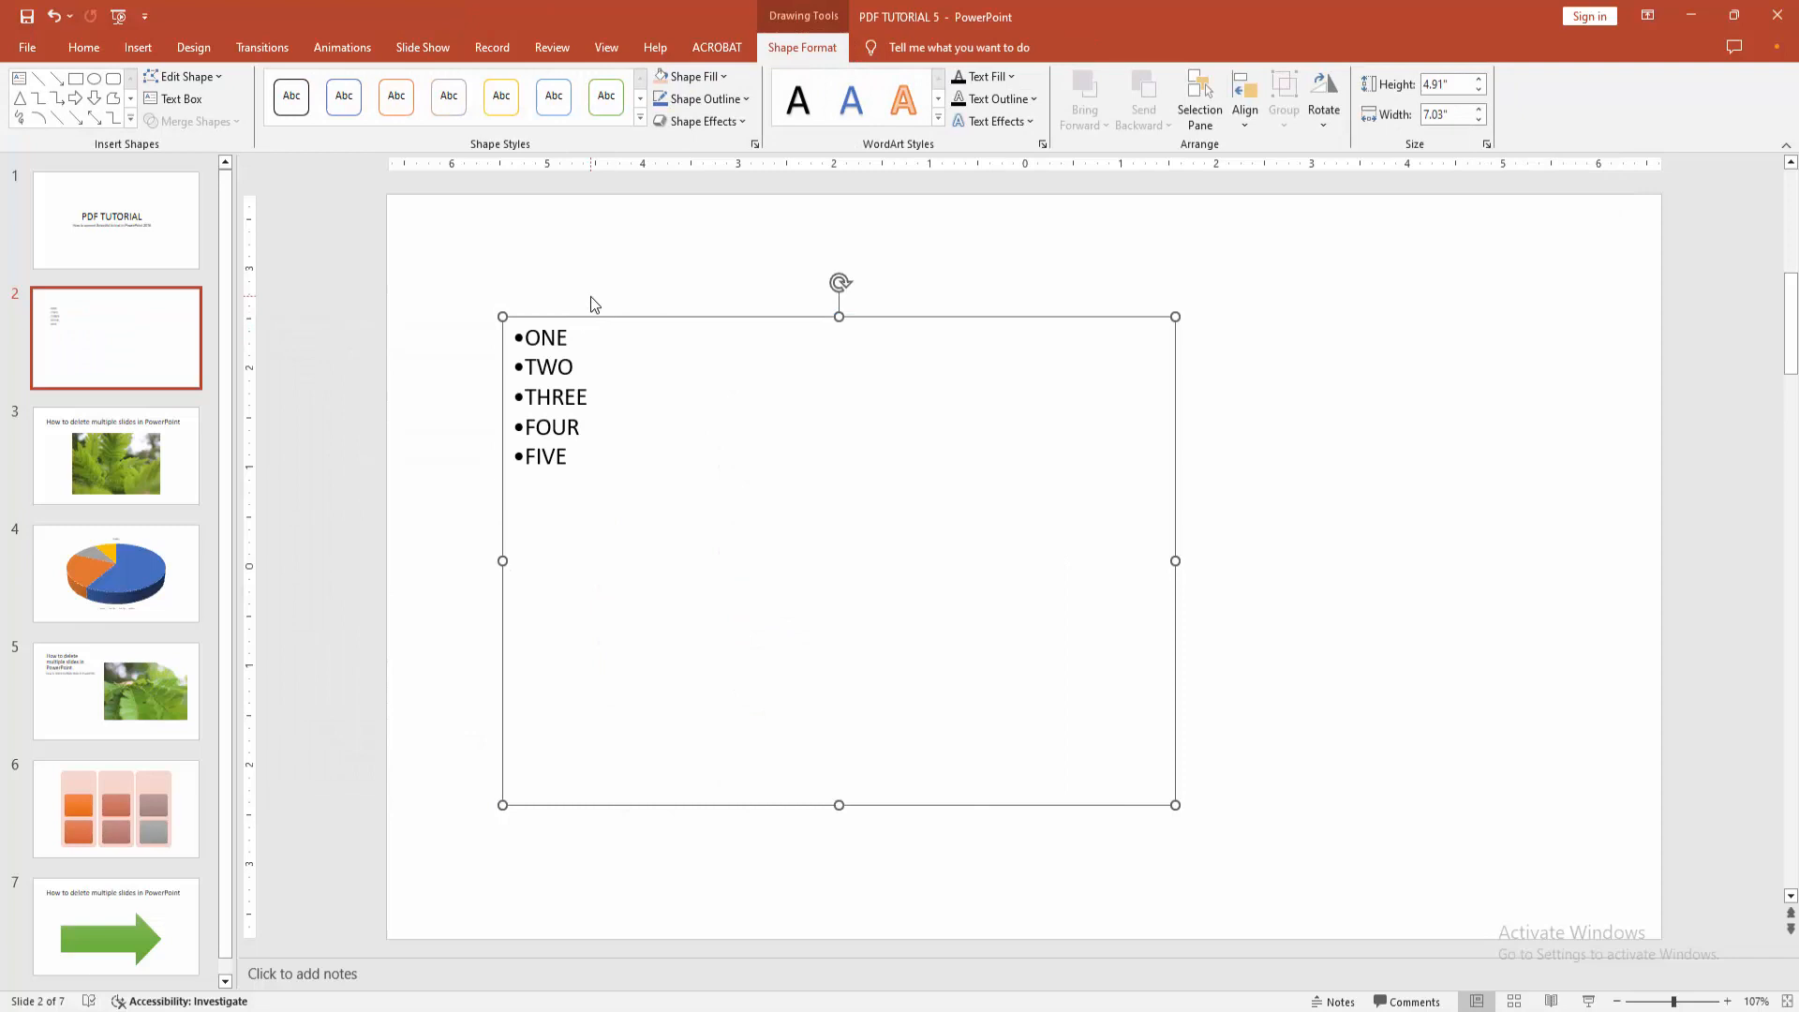
- Select all five bulleted lines ONE through FIVE in the new text box
left_click(569, 338)
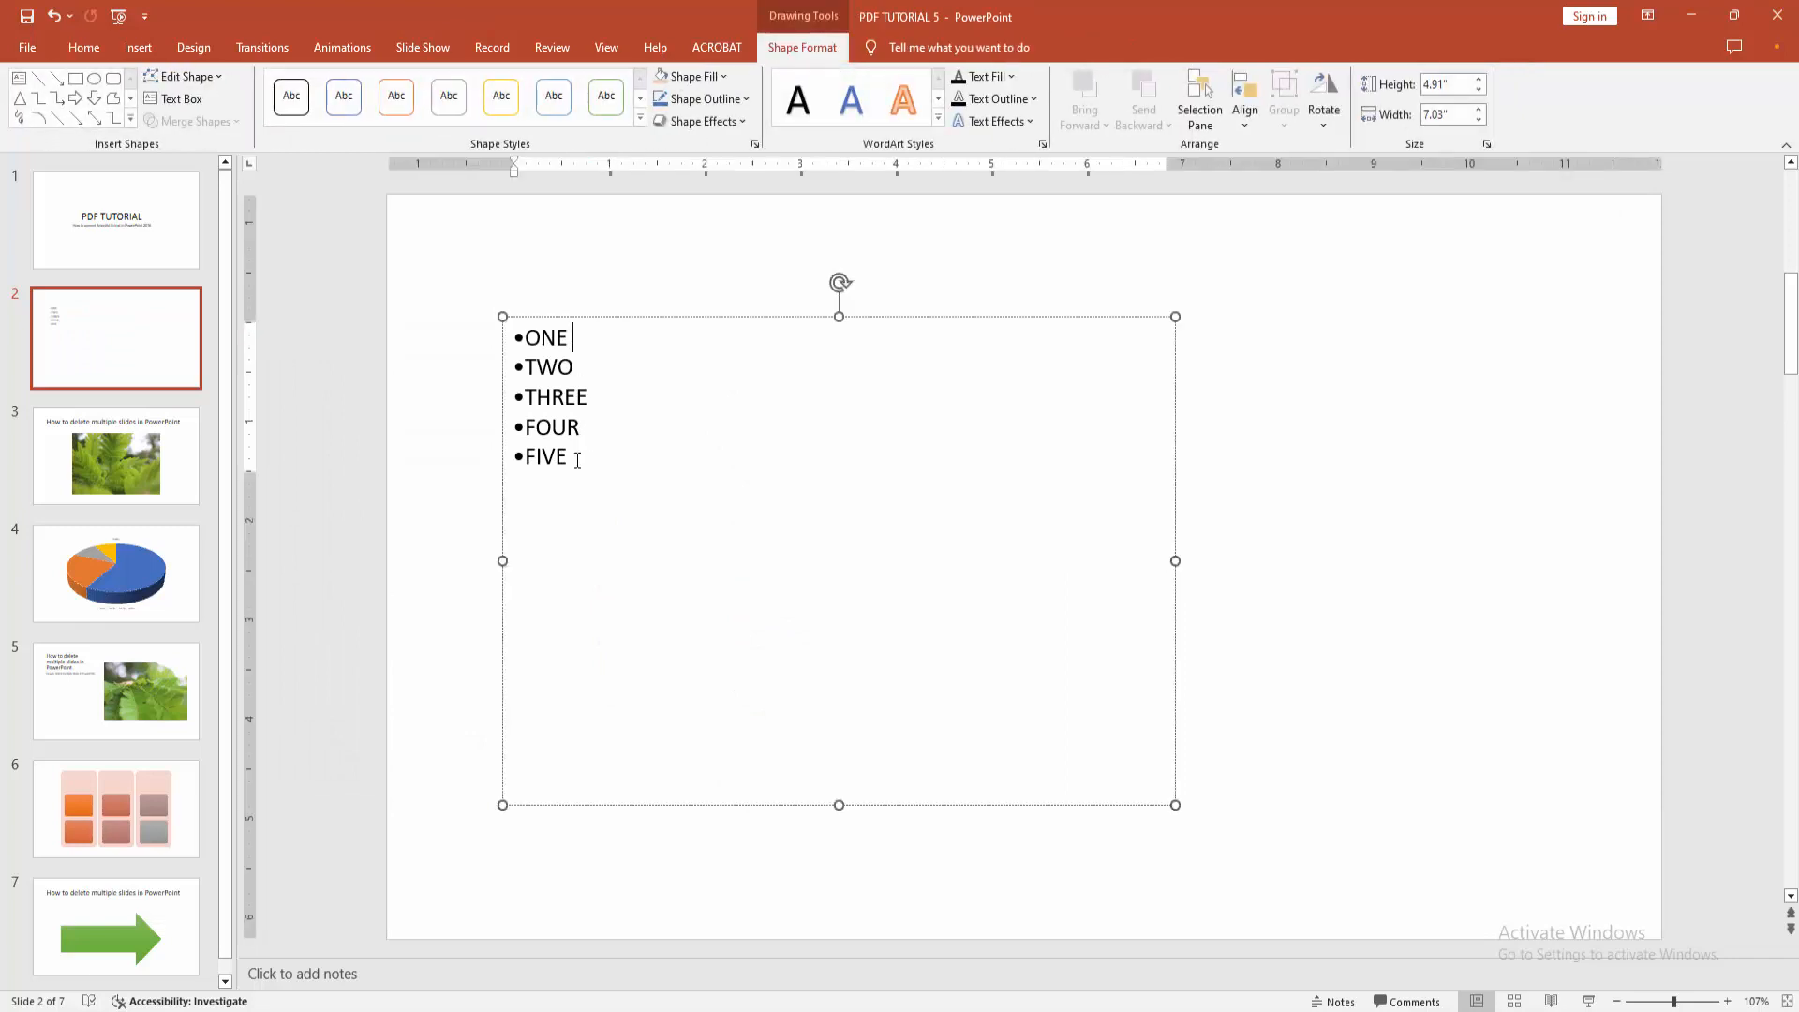
left_click_drag(516, 336, 579, 459)
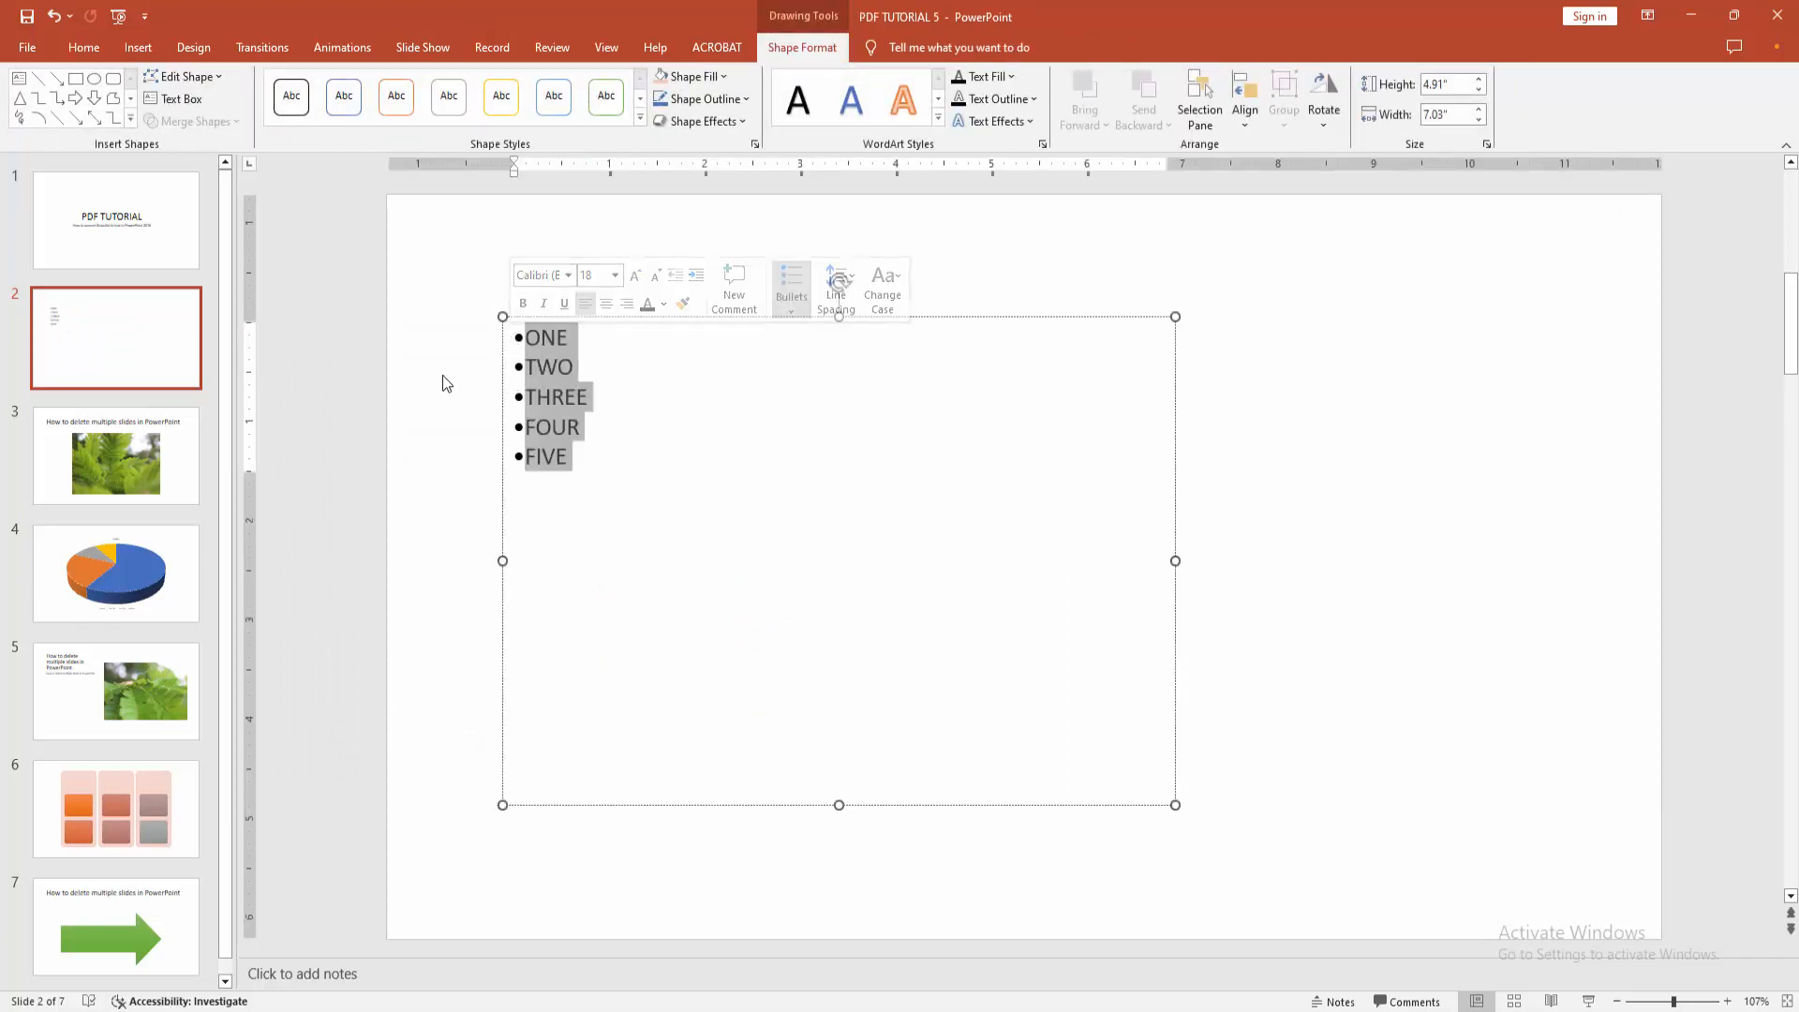